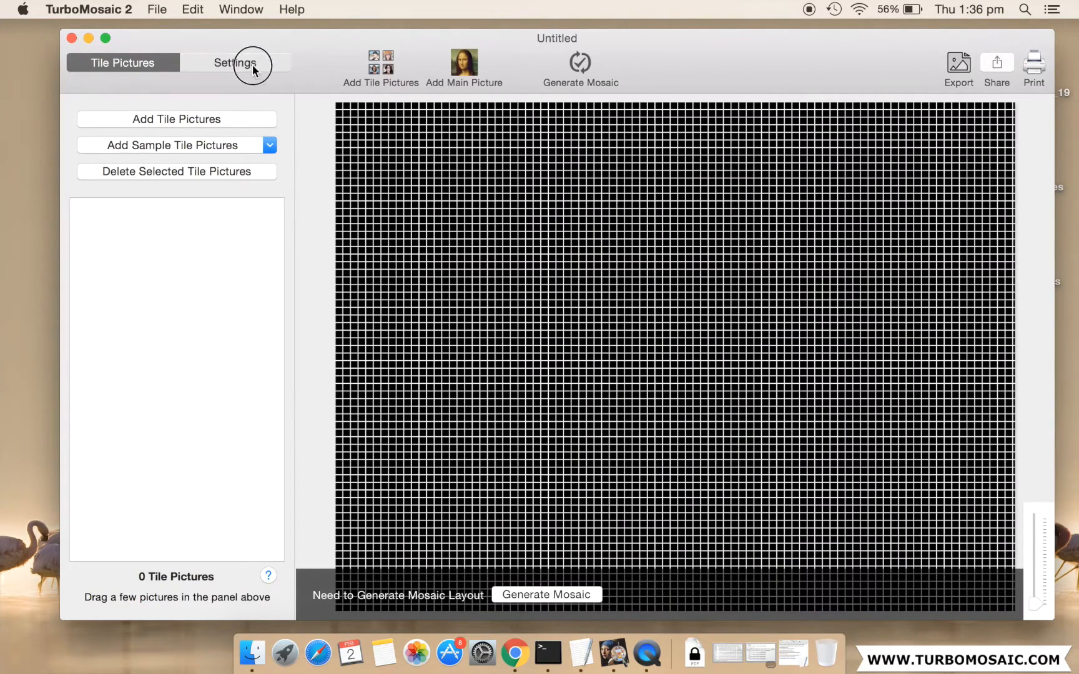
Set the mosaic size to 7620 X 4320 pixels and the cell style to Circular.
left_click(235, 63)
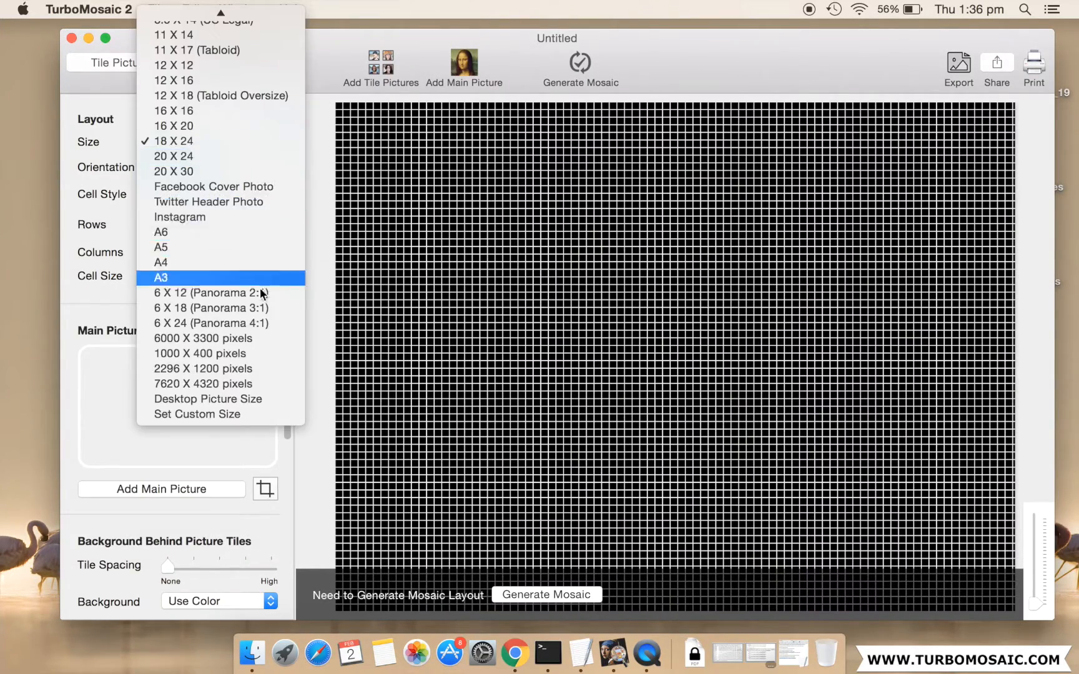
left_click(202, 383)
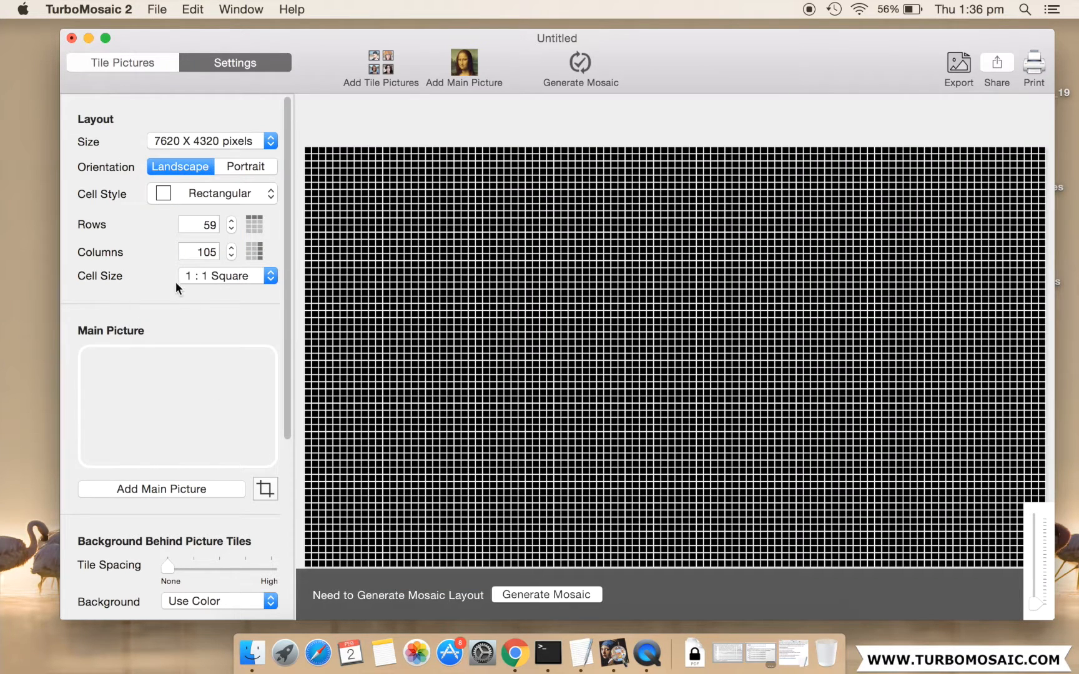
left_click(211, 194)
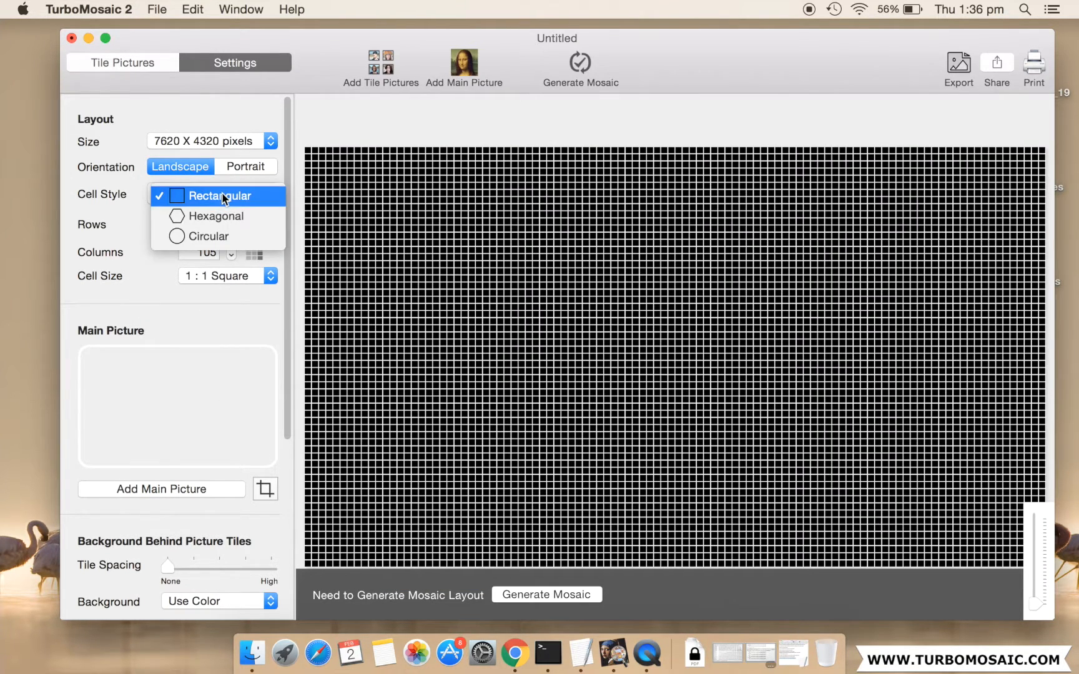
left_click(210, 236)
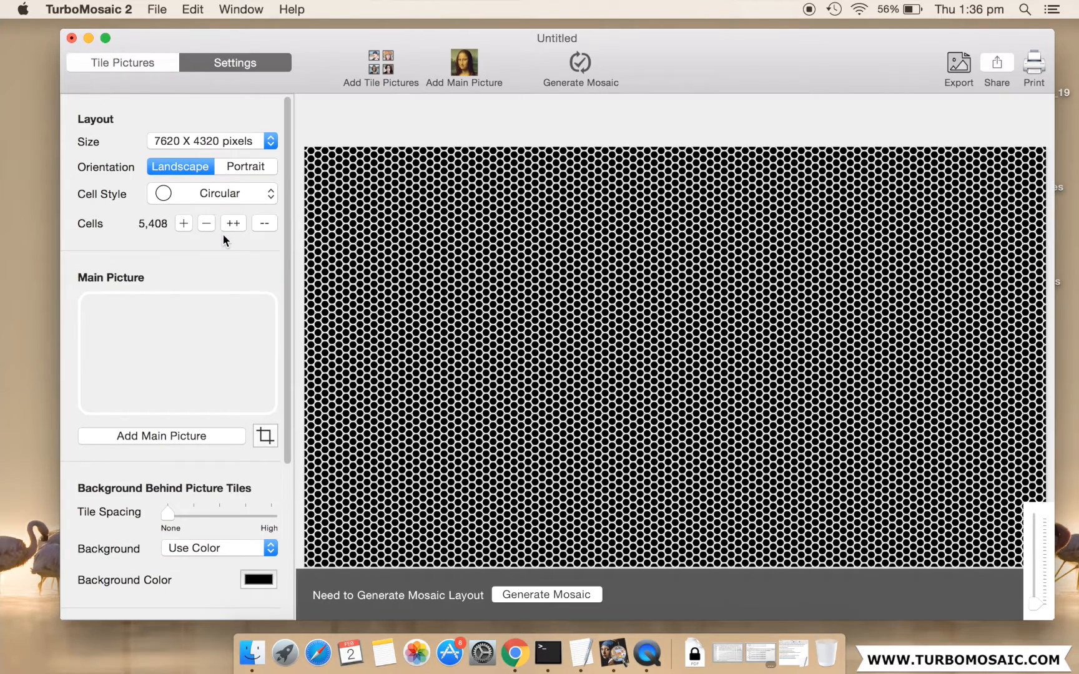
mouse_move(170, 436)
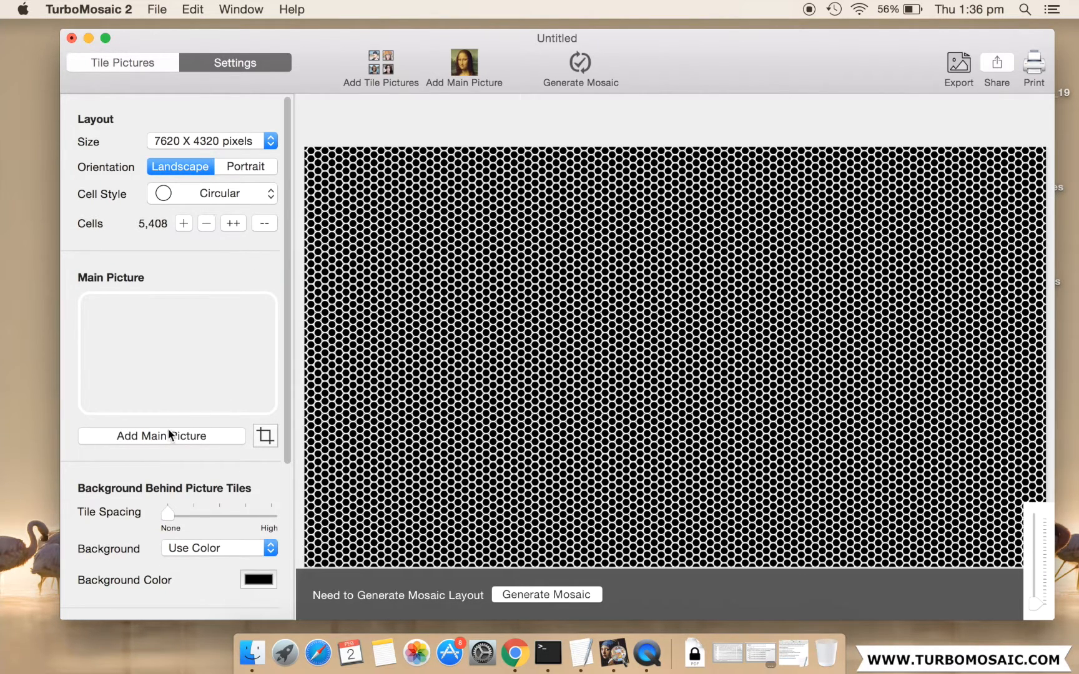
Load child-476507_1920.jpg from the Desktop as the main picture.
left_click(162, 436)
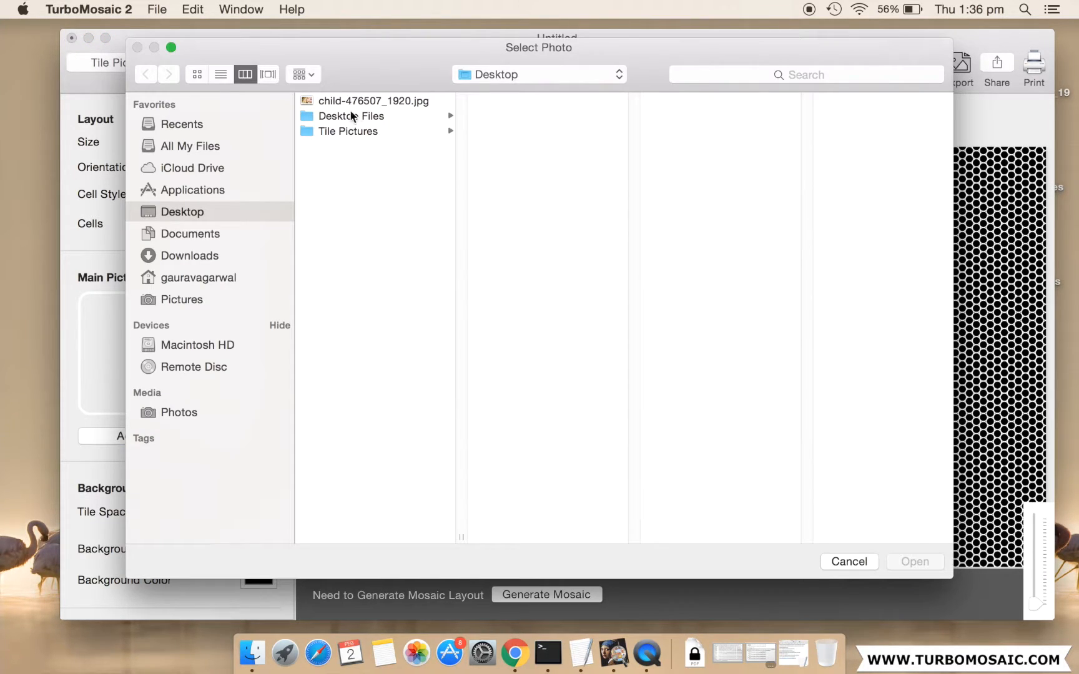
left_click(373, 101)
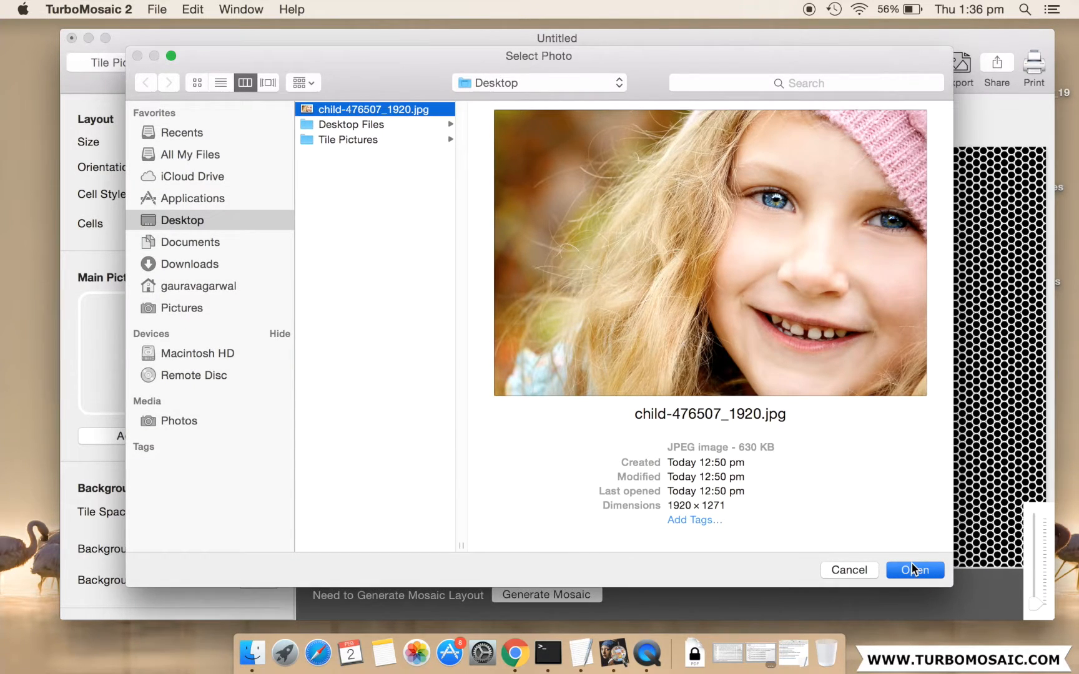
left_click(915, 569)
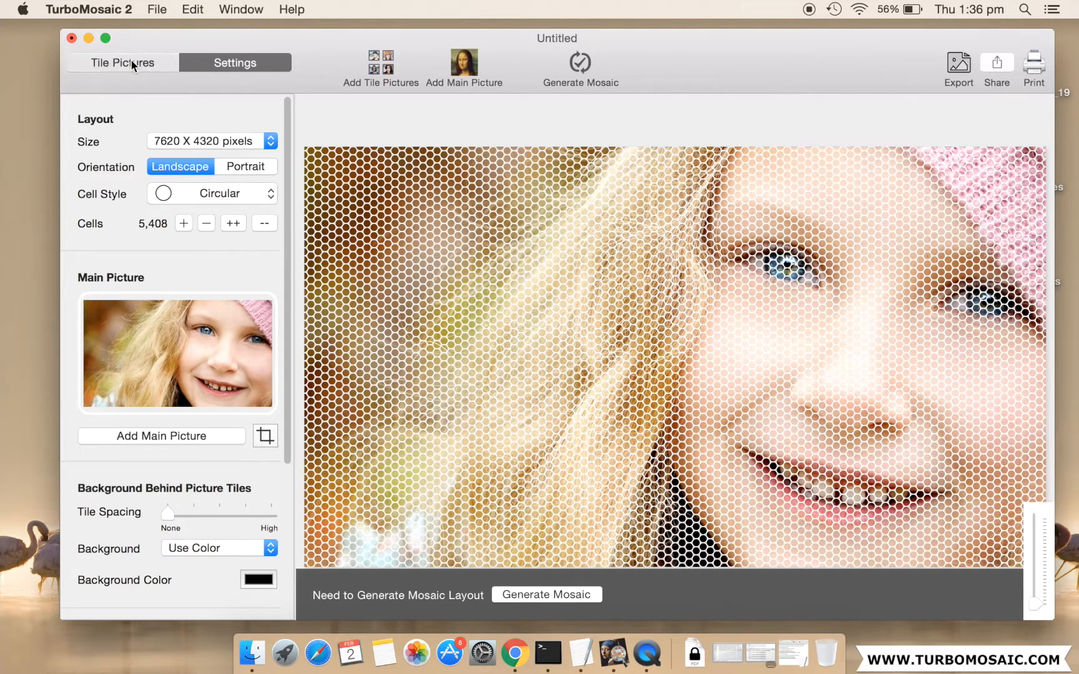
Add the 1000 pictures in the Tile Pictures folder to the tile library.
left_click(121, 62)
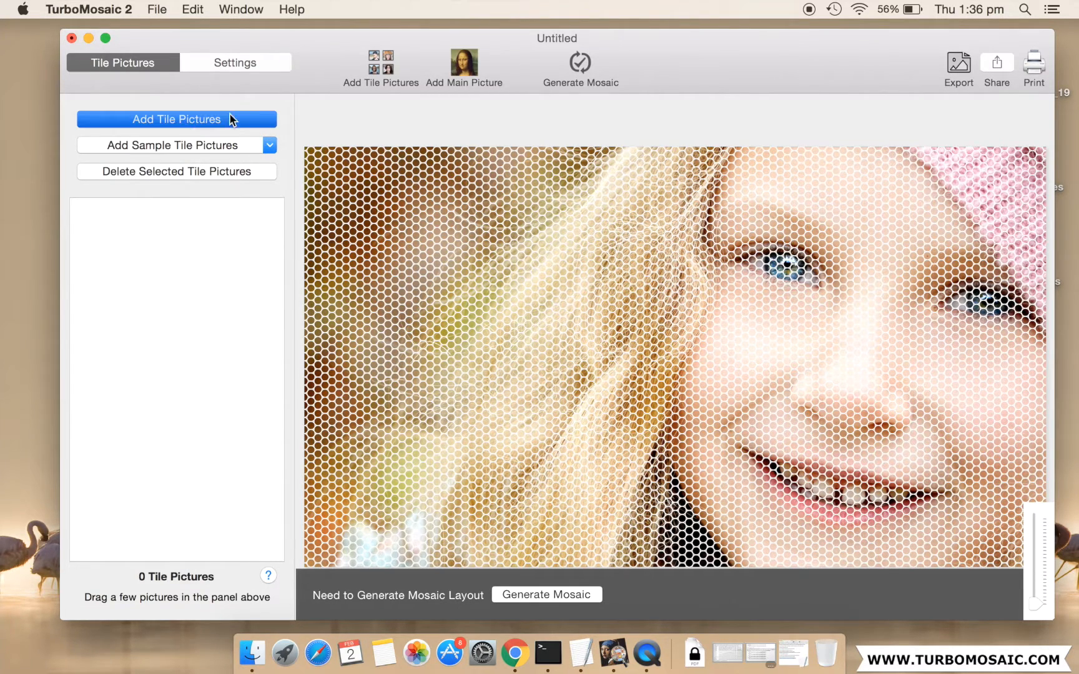
left_click(176, 120)
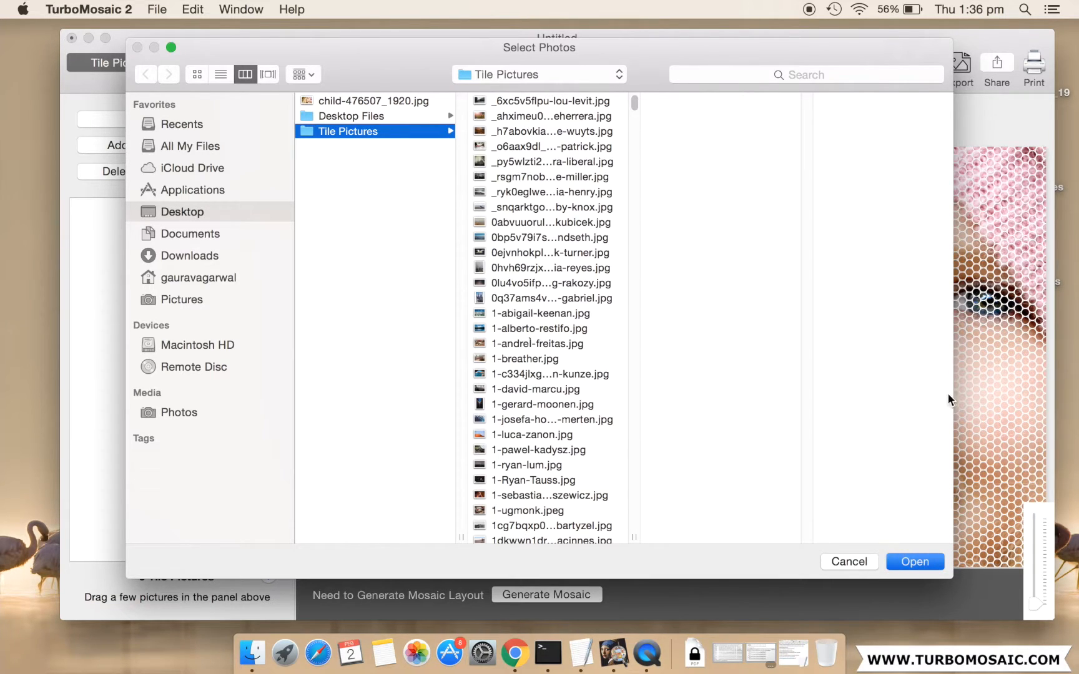
left_click(915, 561)
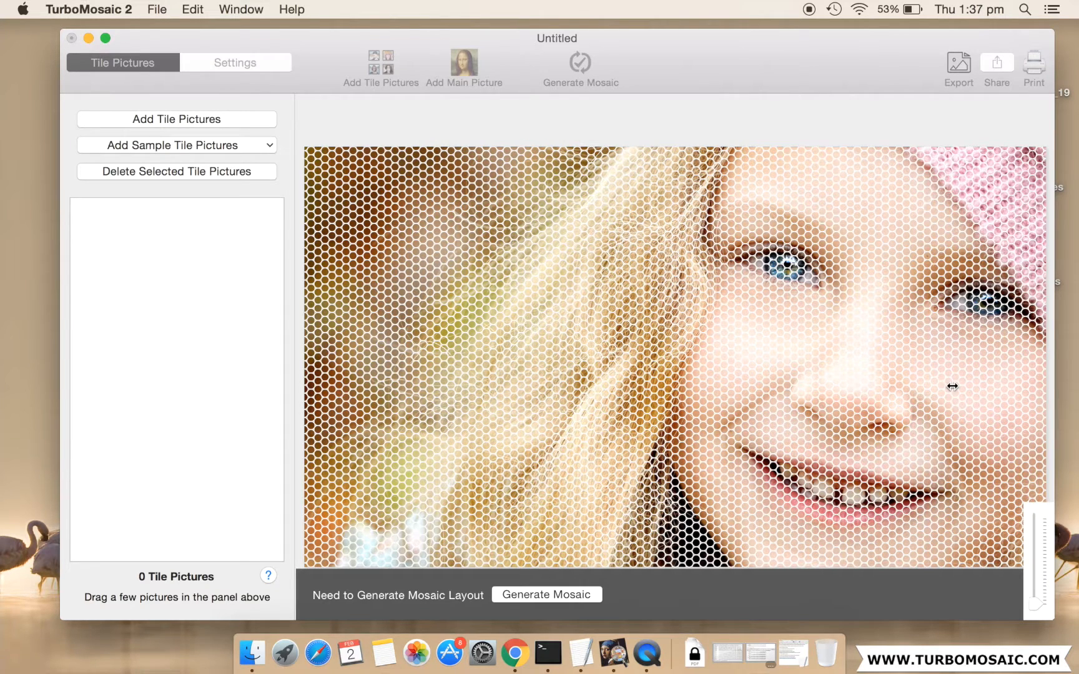
left_click(171, 145)
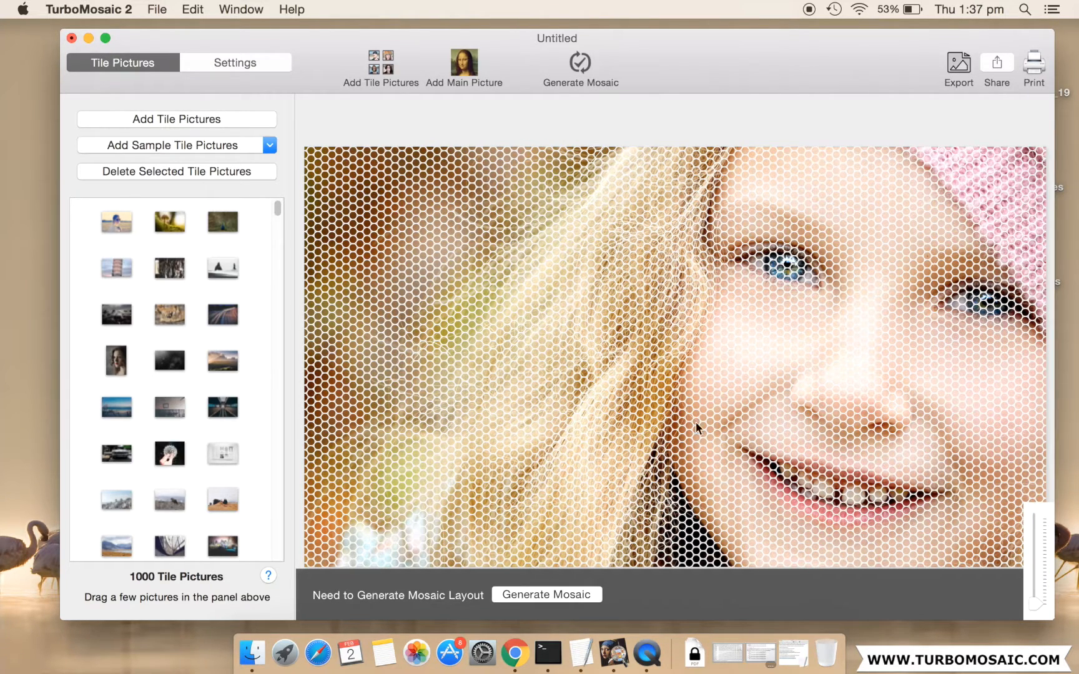
left_click(546, 595)
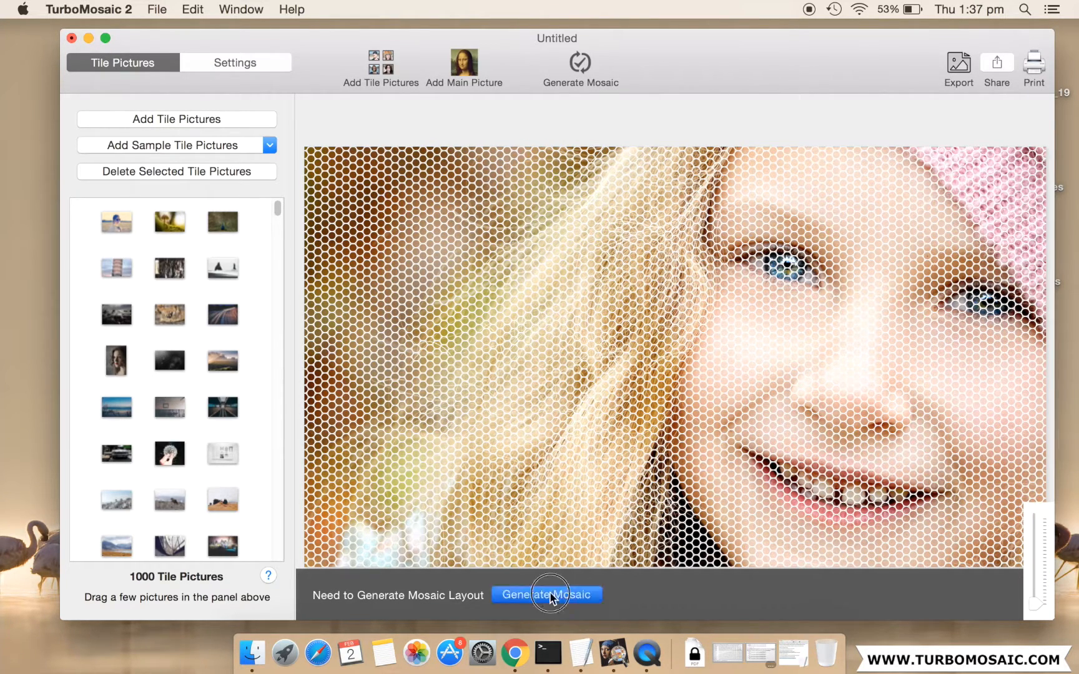
Generate the circular-tile mosaic of the girl and close the Zoom preview.
left_click(545, 595)
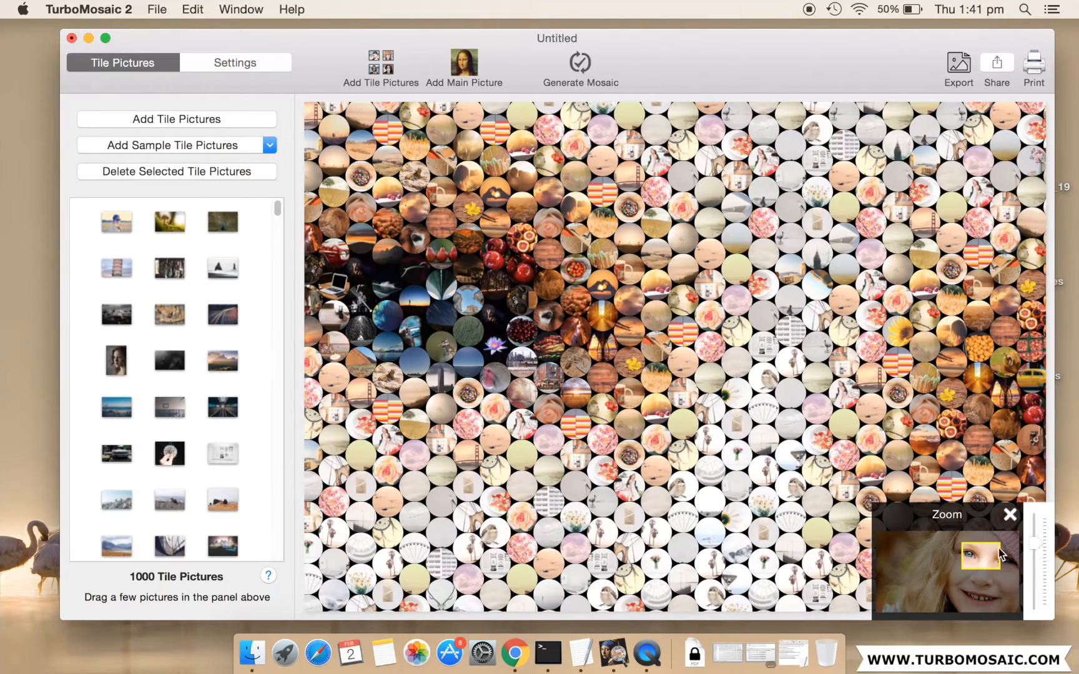
left_click(580, 62)
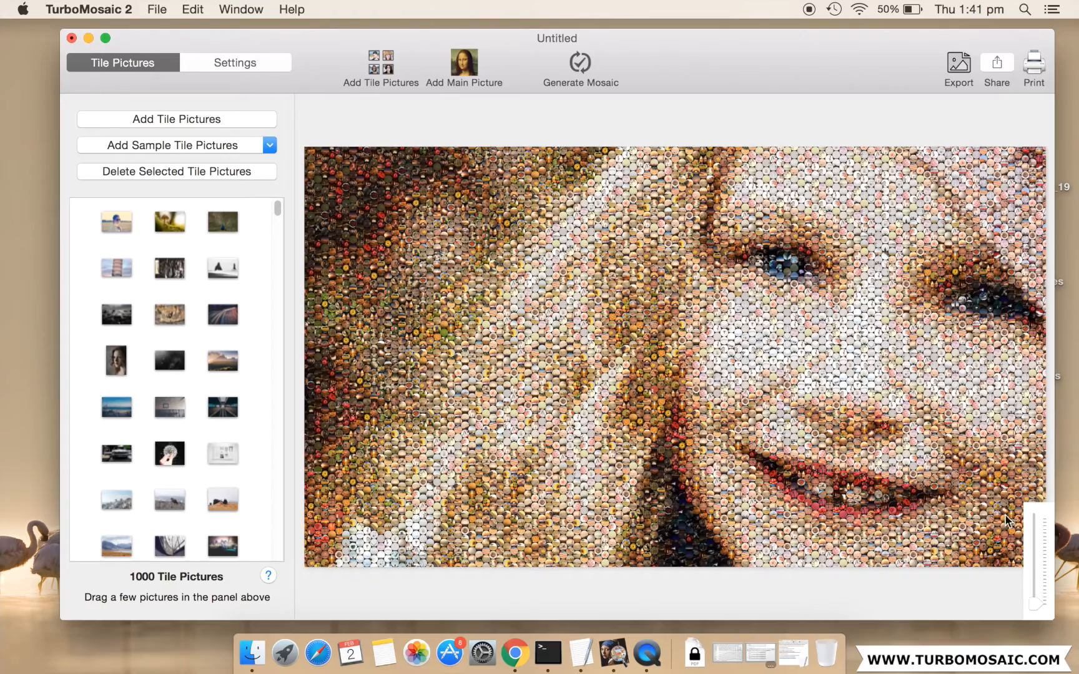
left_click(235, 63)
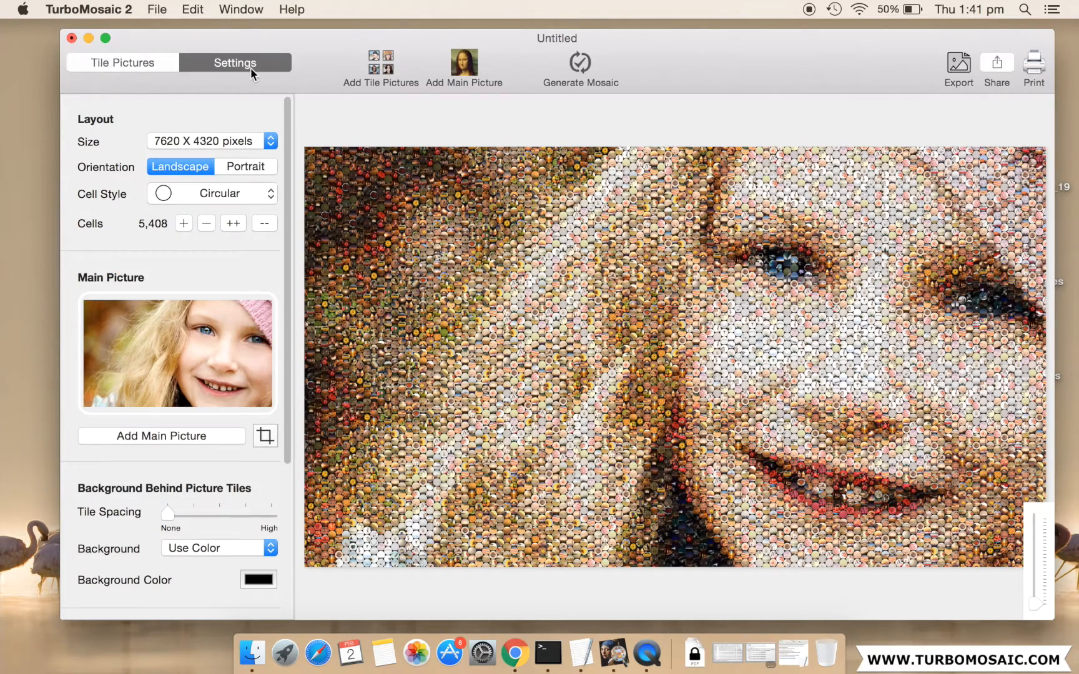
Drag the Tile Spacing slider toward High to widen gaps between tiles.
left_click_drag(167, 513, 196, 512)
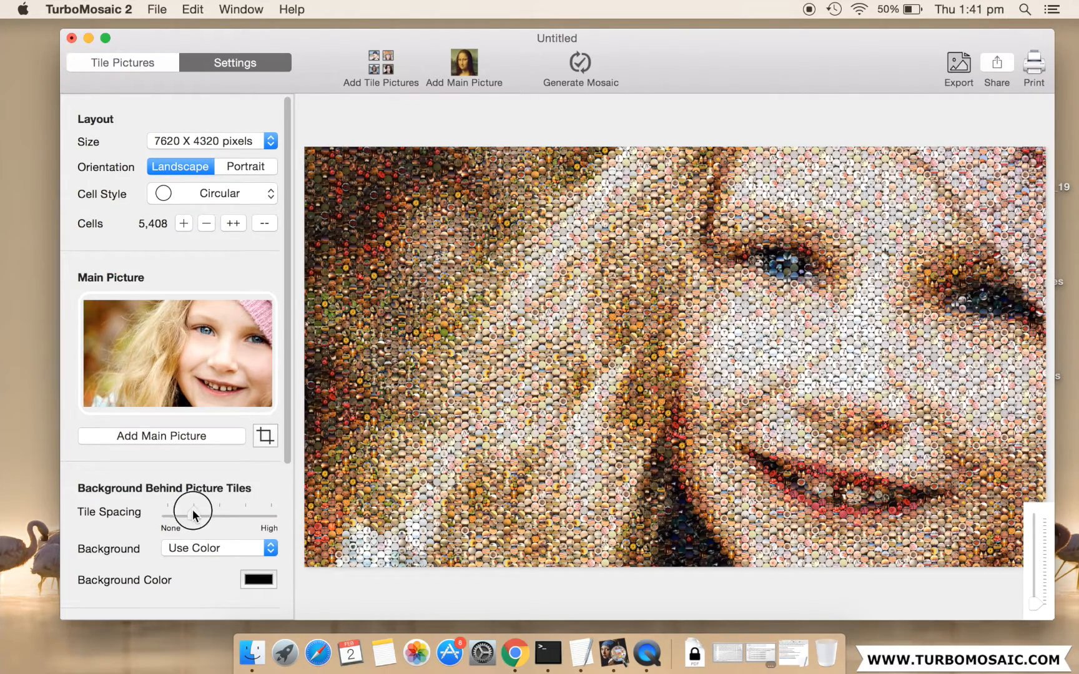
left_click_drag(191, 512, 222, 514)
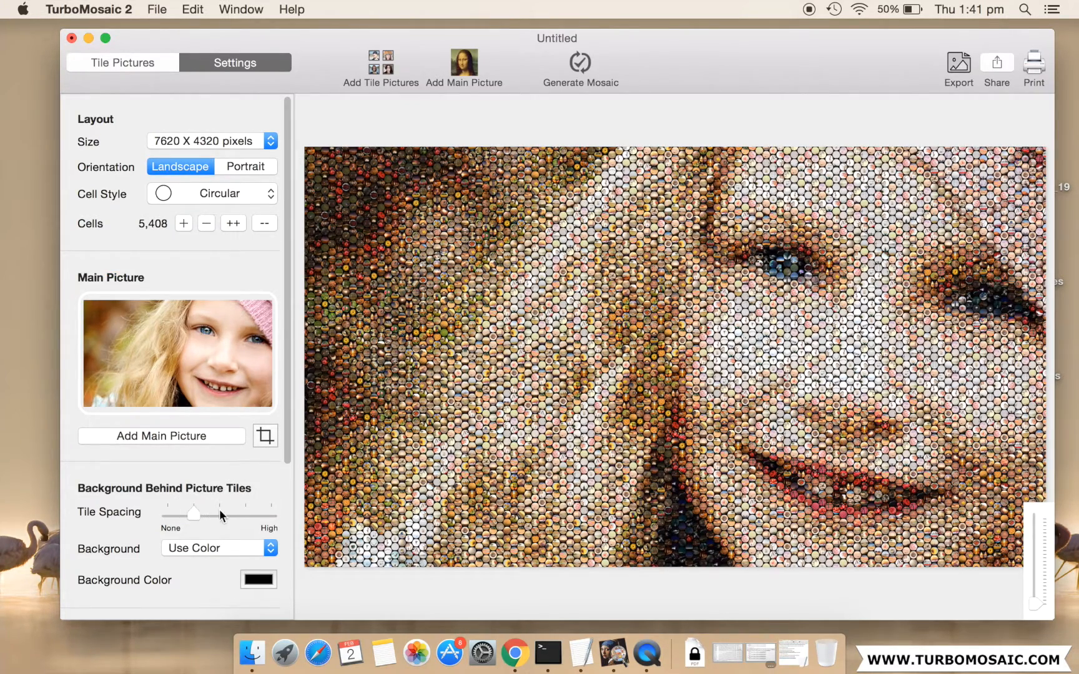
left_click_drag(194, 514, 220, 514)
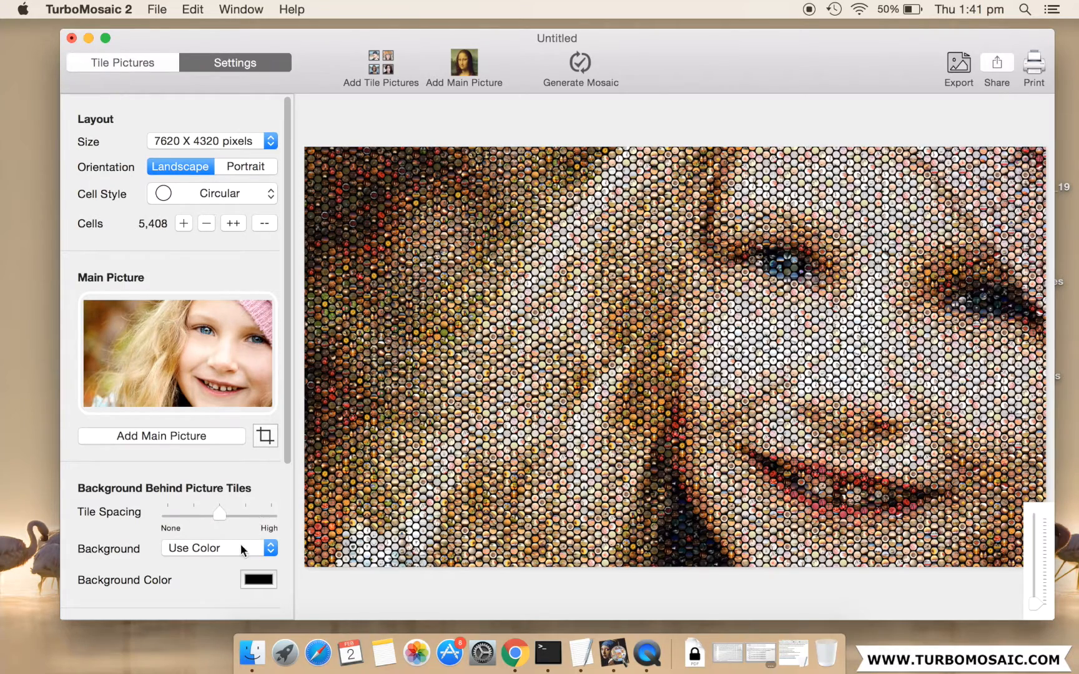
Set the Background to Use Main Picture instead of black.
left_click(217, 548)
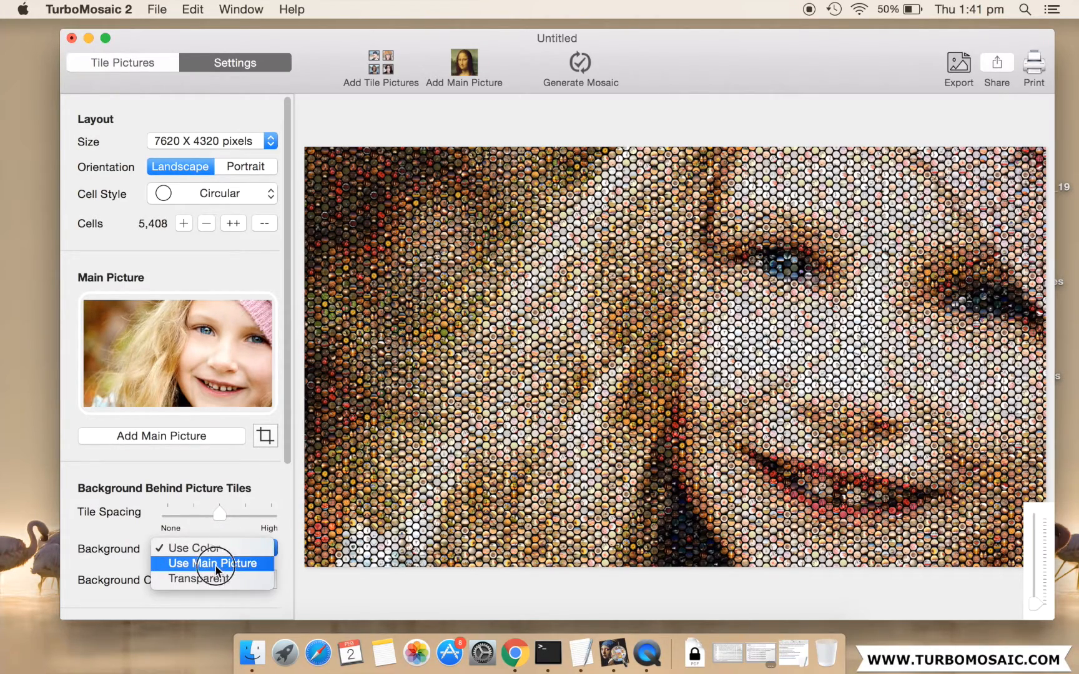
left_click(213, 563)
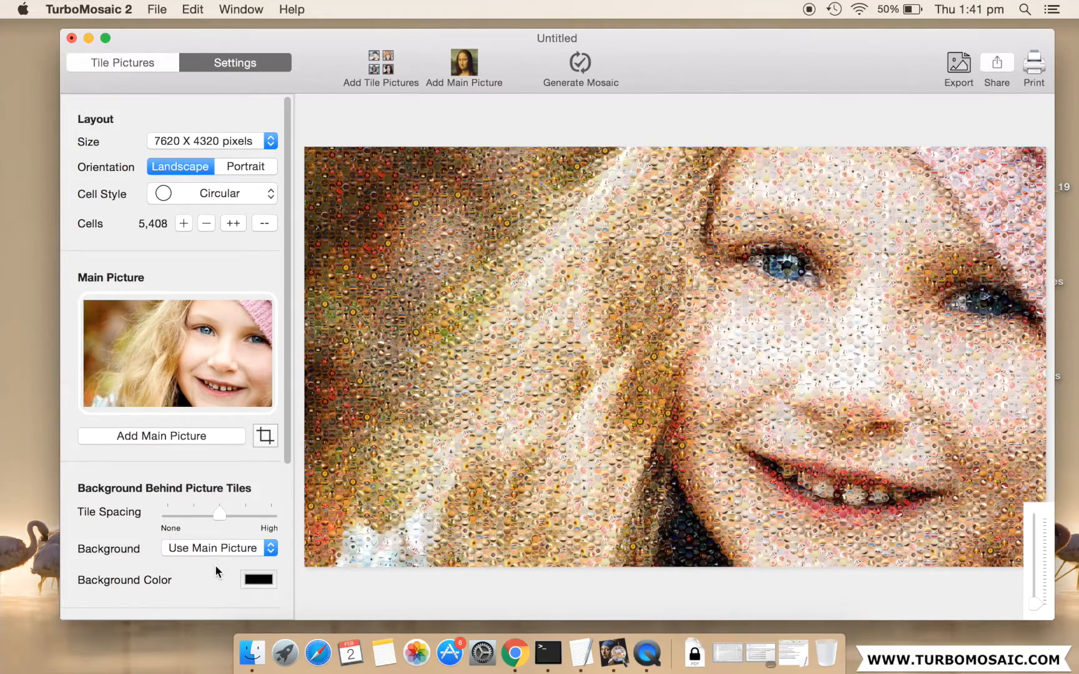
left_click(213, 548)
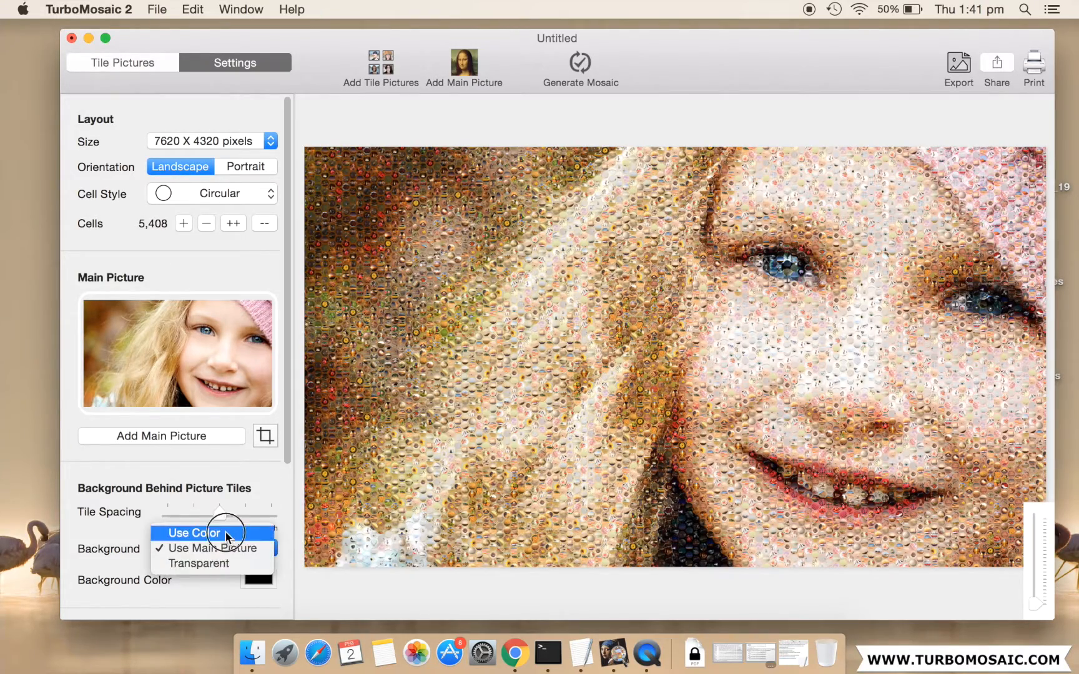